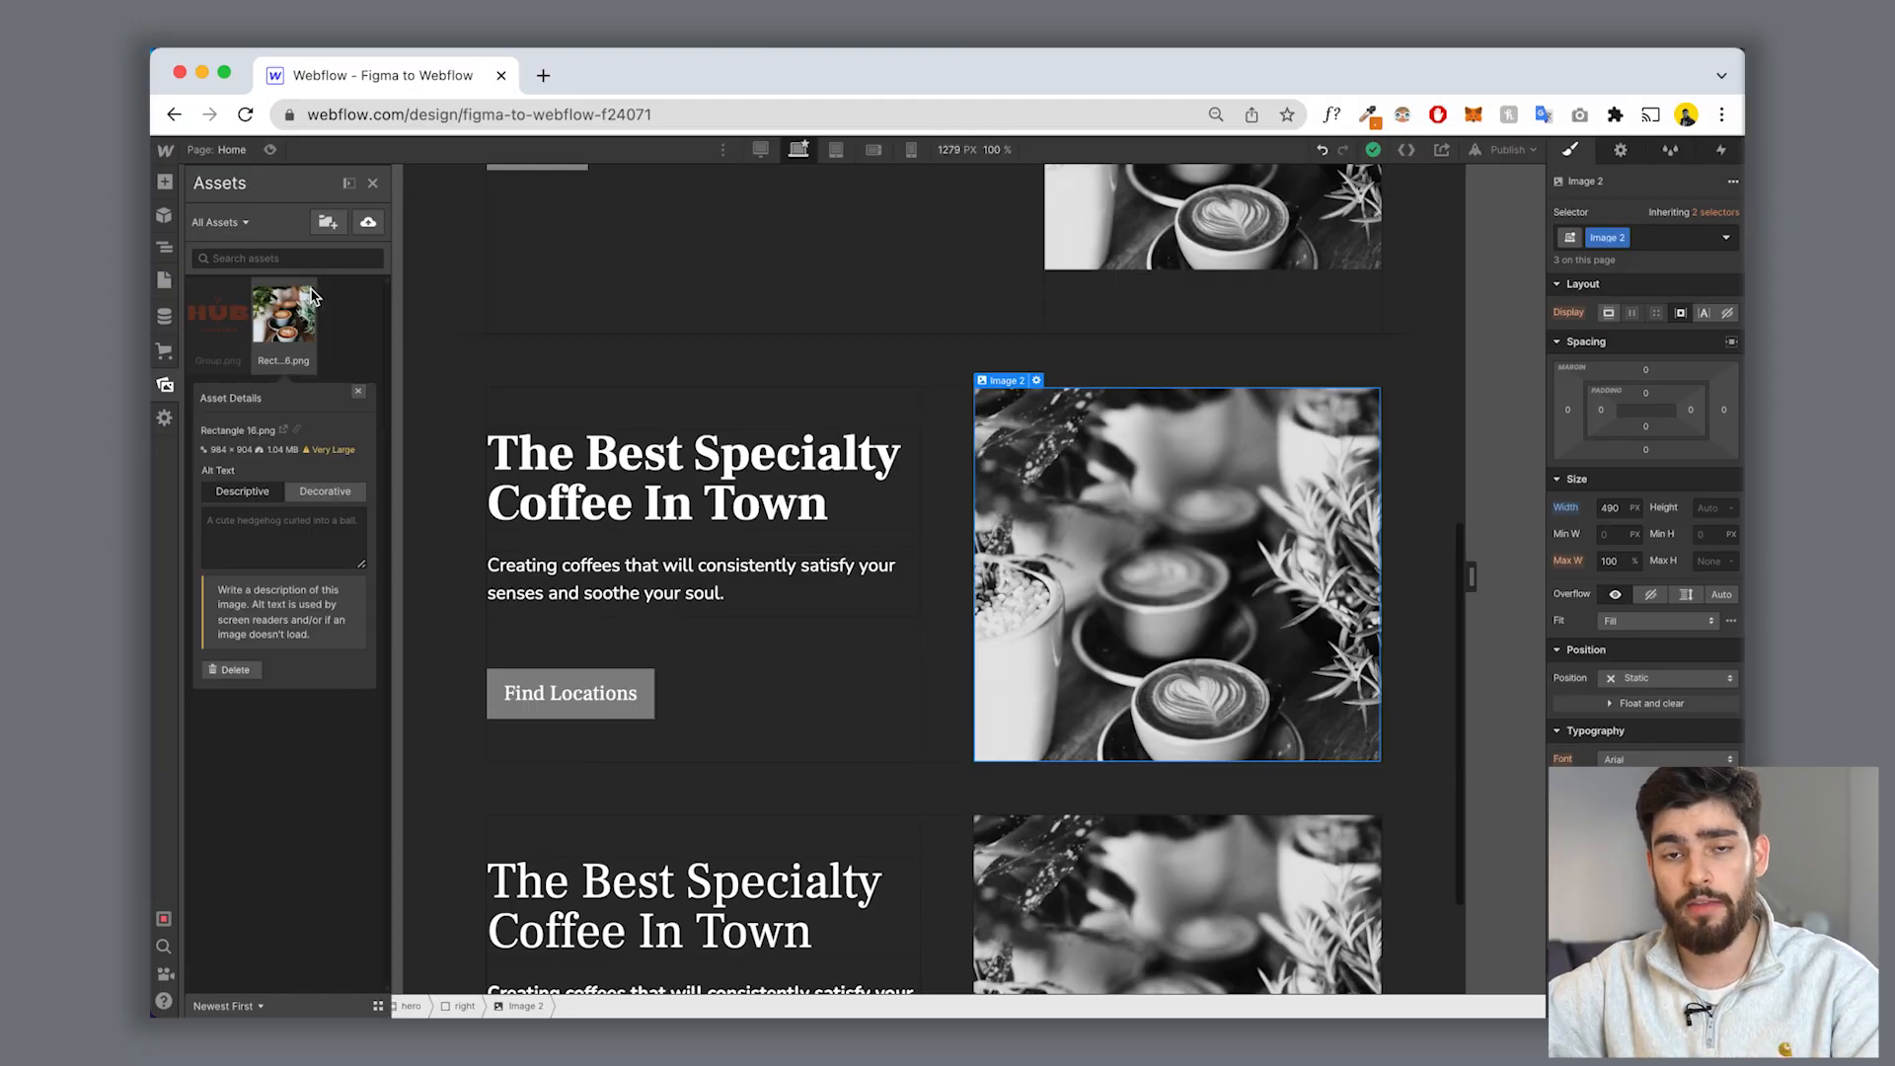
text(Col)
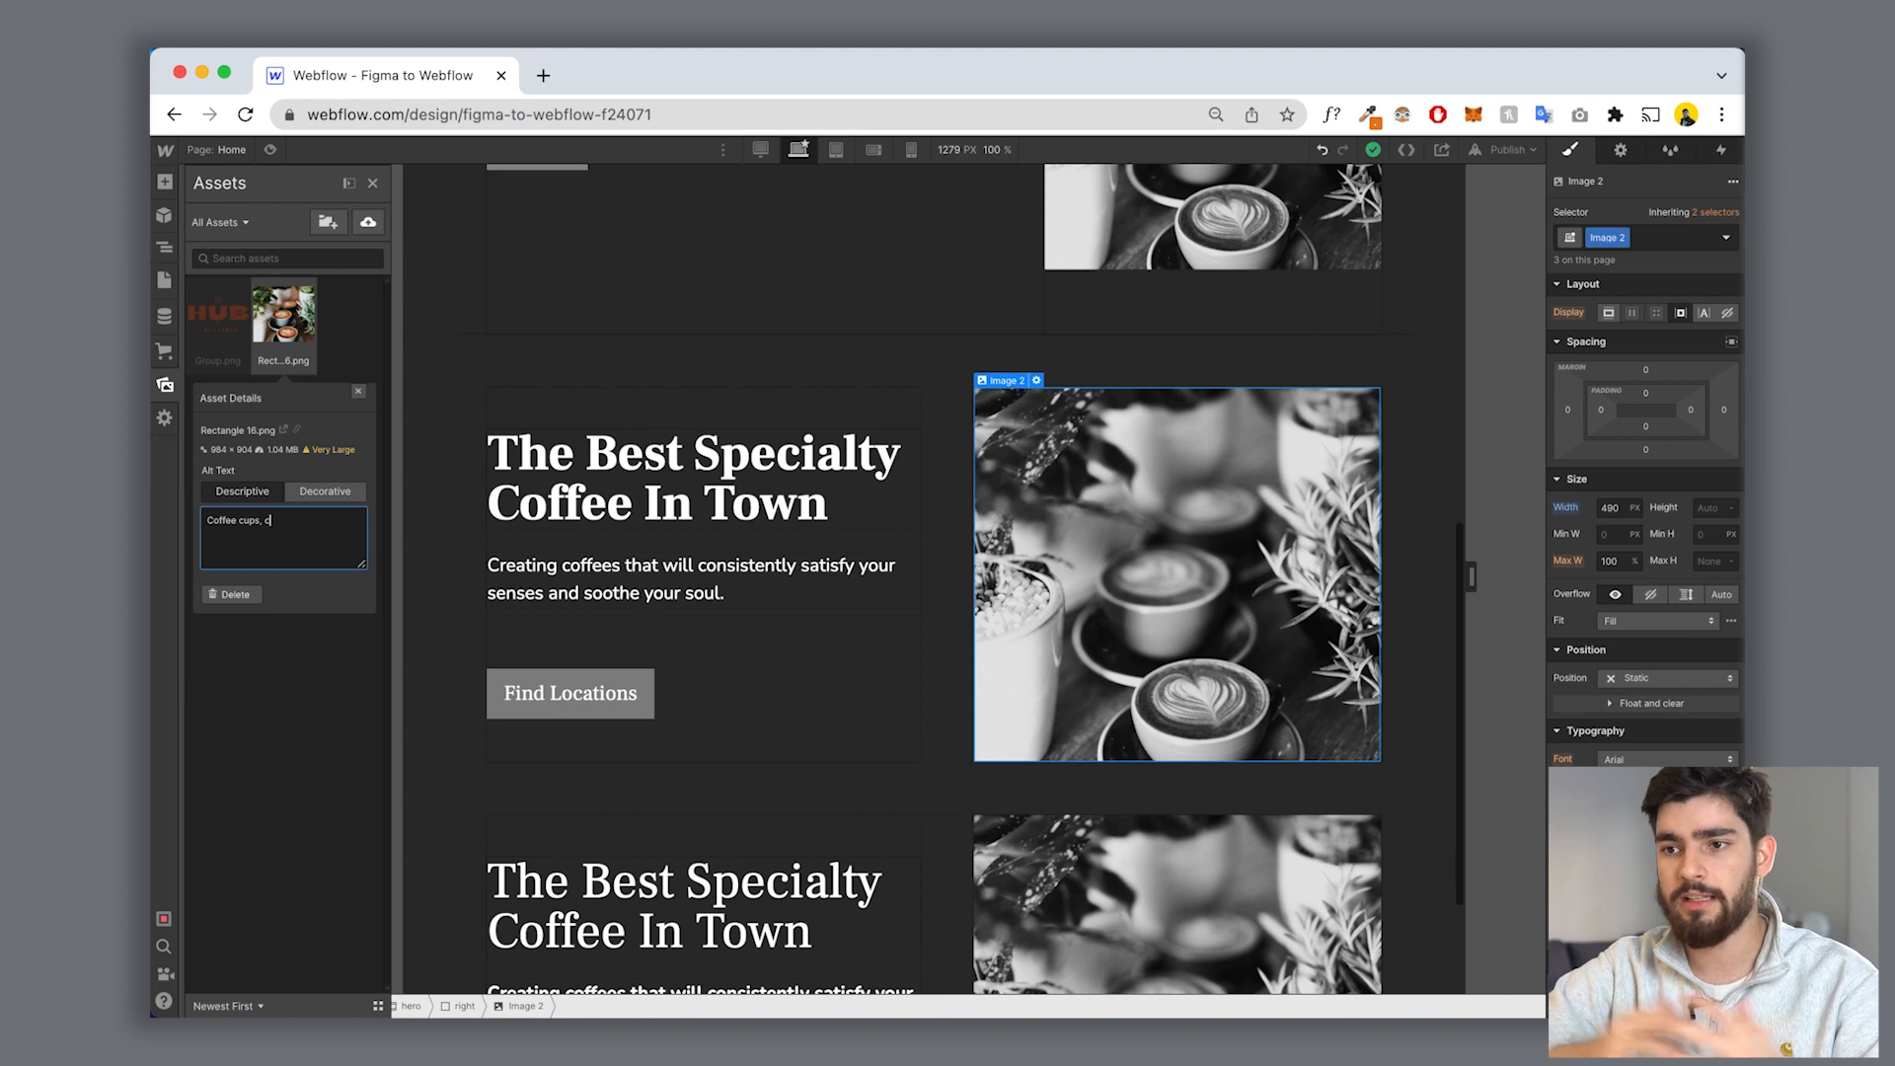
text(offee shop)
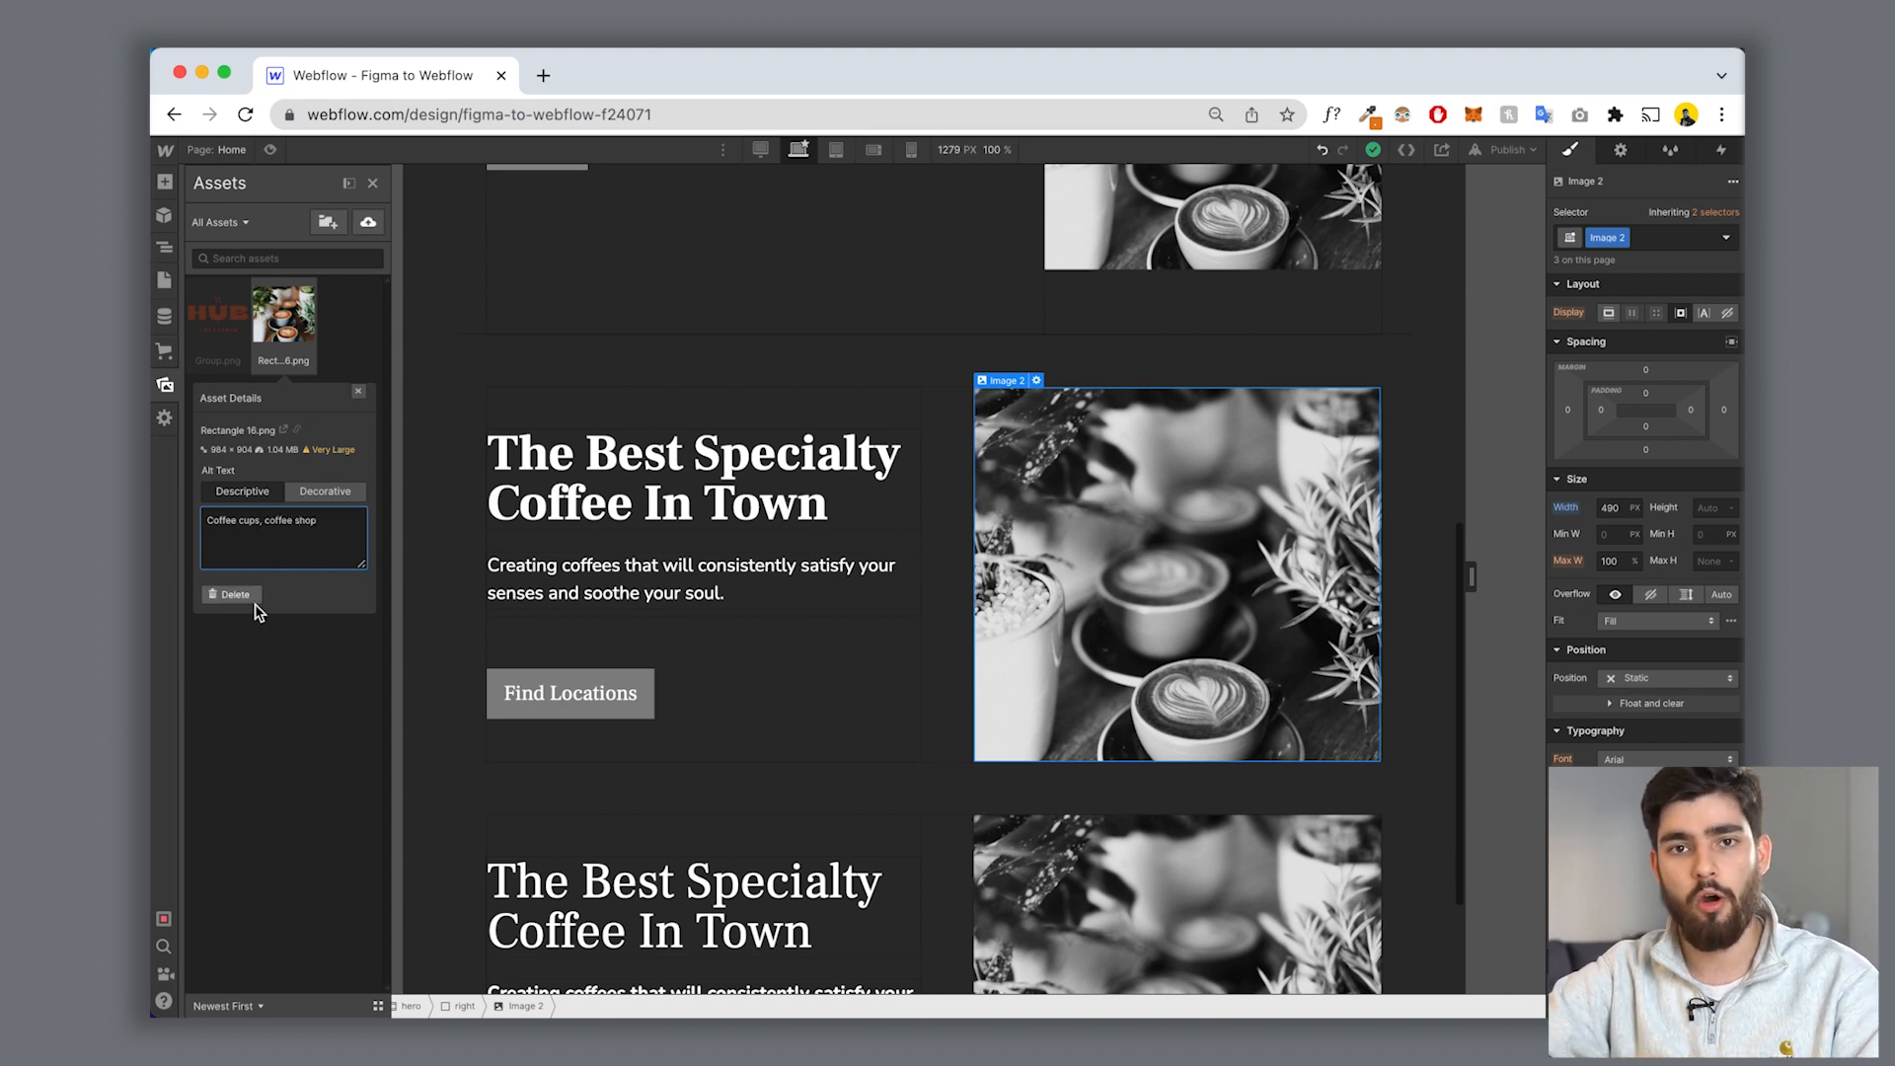